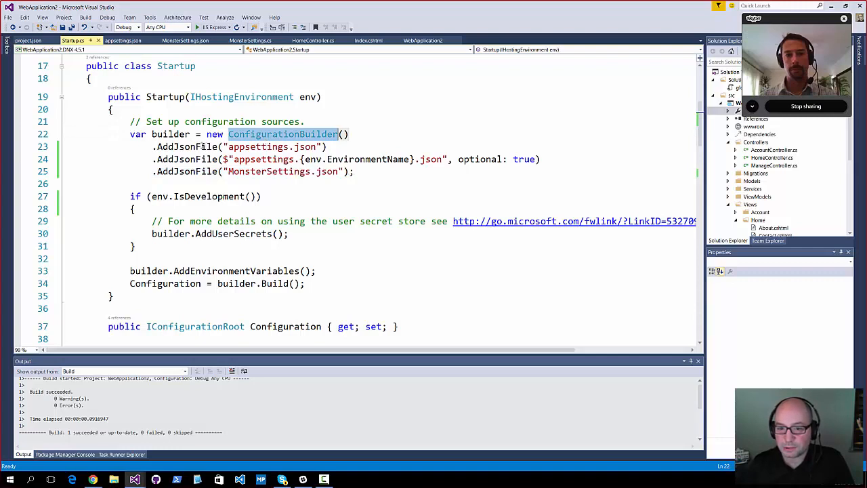
mouse_move(189, 160)
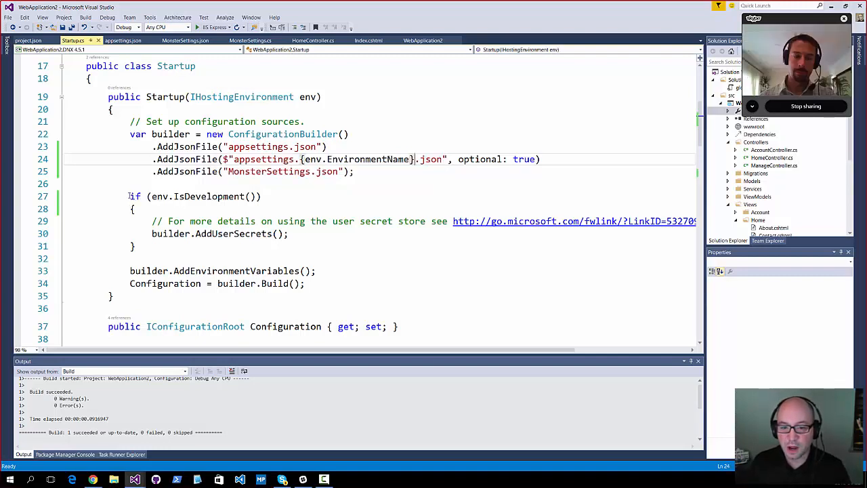
Step: Highlight the IsDevelopment conditional block and the EnvironmentName part of the appsettings file name
drag(130, 195, 135, 247)
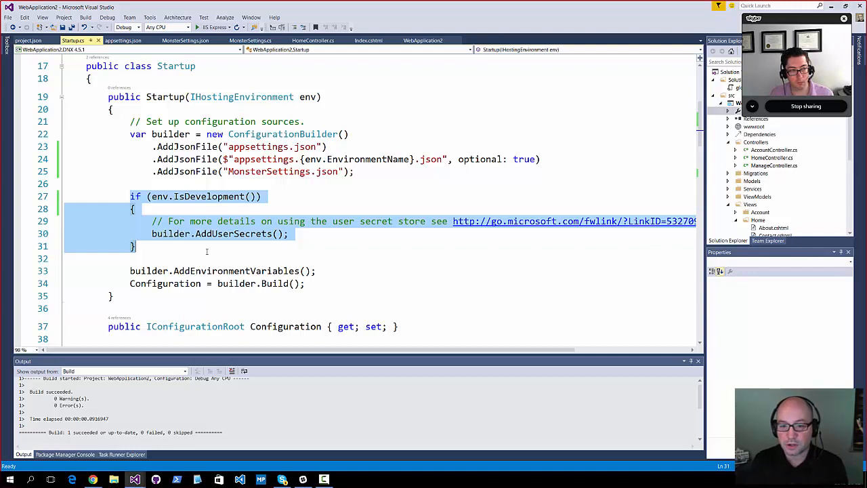
double_click(233, 233)
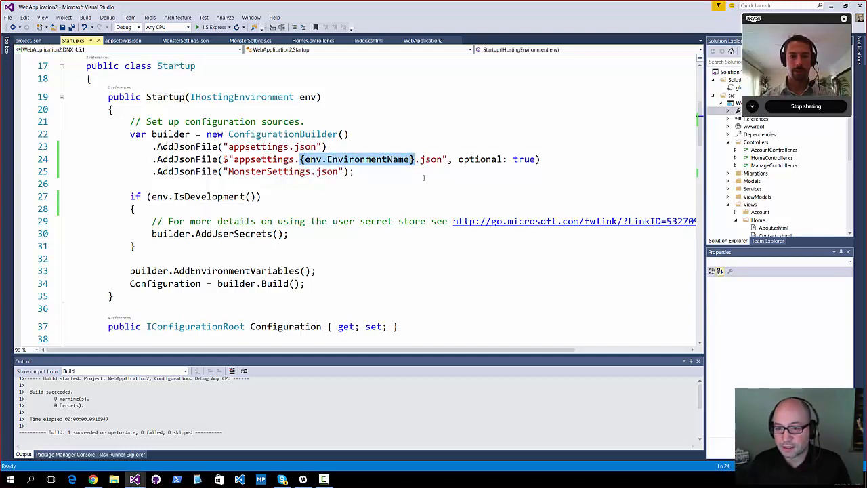
click(196, 65)
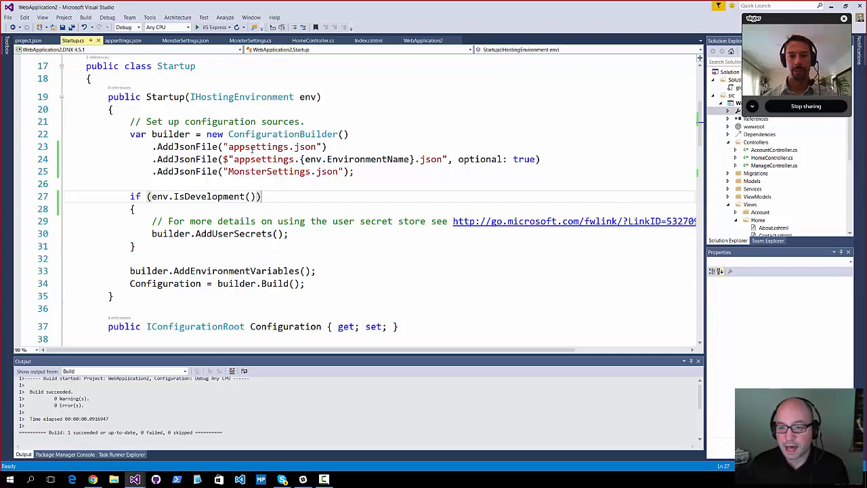
double_click(258, 146)
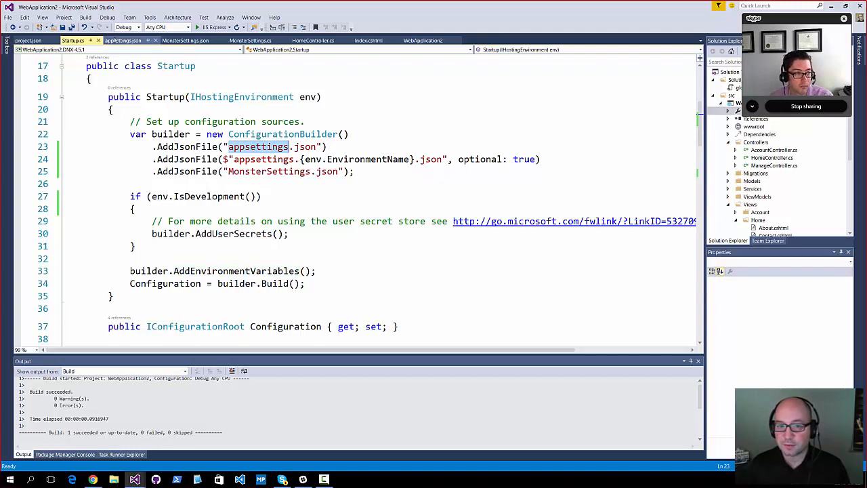
Step: Peek at appsettings.json, return to Startup.cs and start opening the project's debug settings
click(122, 41)
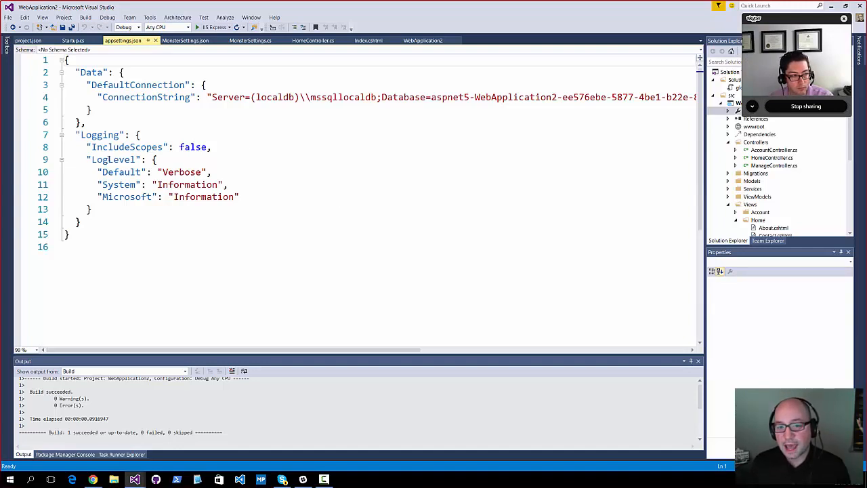
click(73, 41)
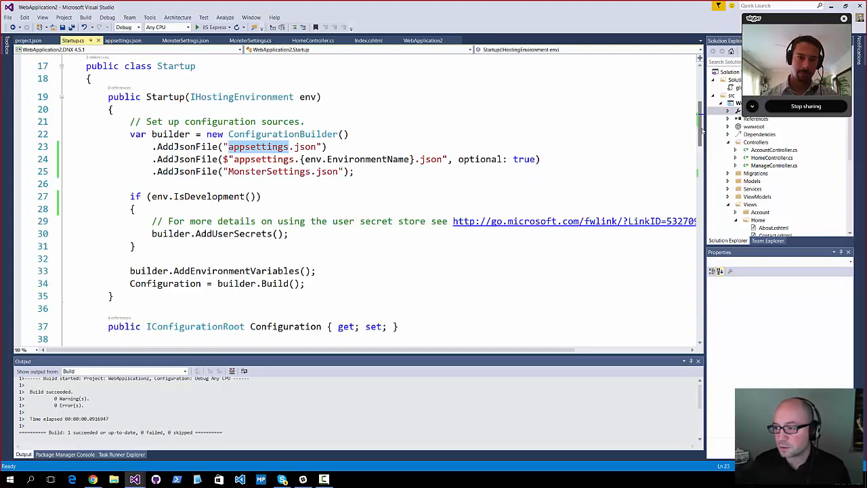
scroll(down, 3)
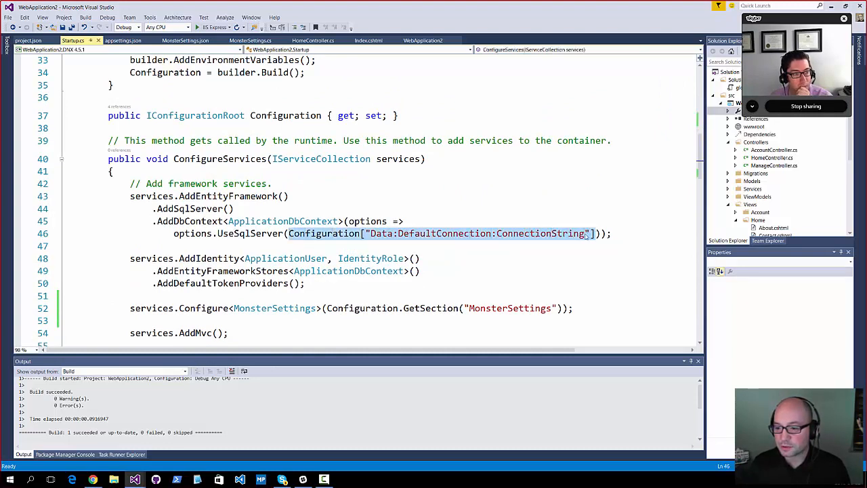
mouse_move(556, 233)
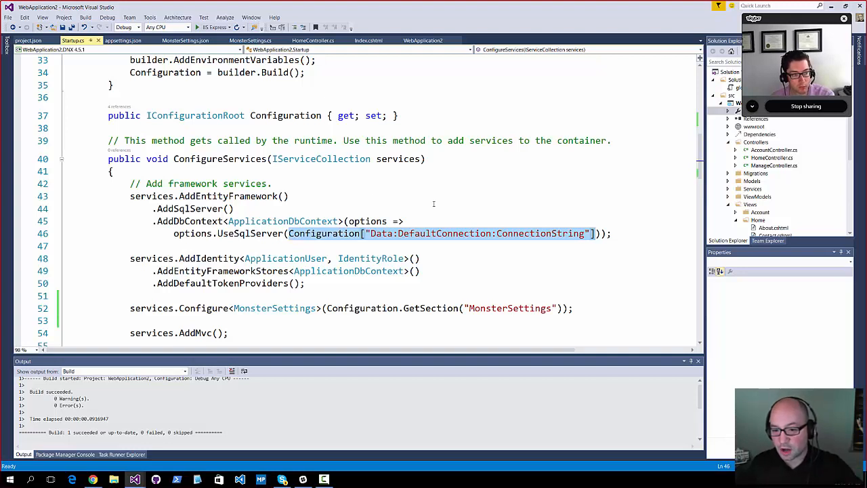
mouse_move(471, 211)
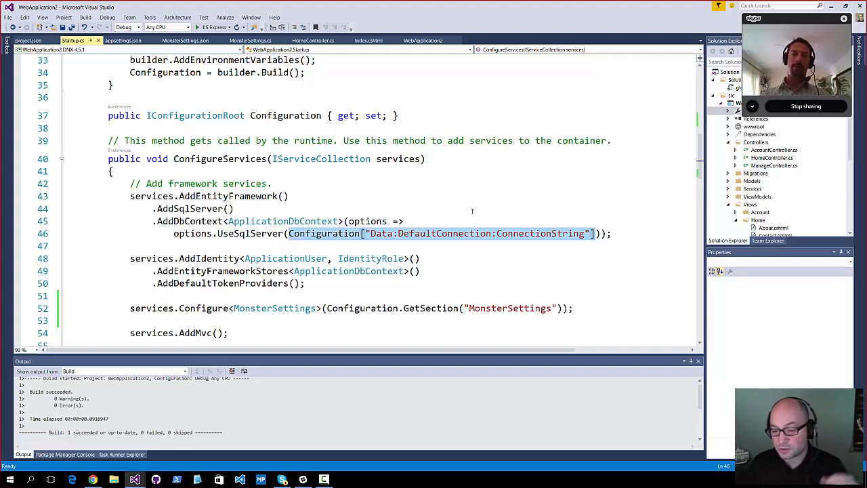
mouse_move(401, 243)
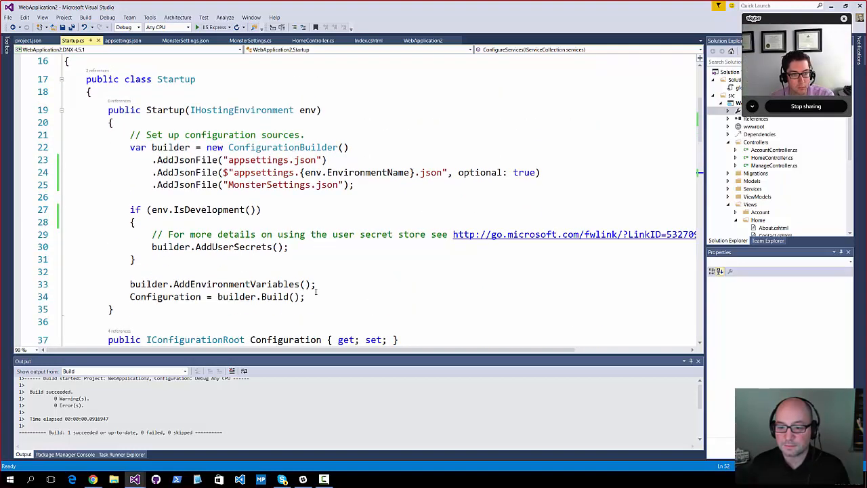
click(317, 297)
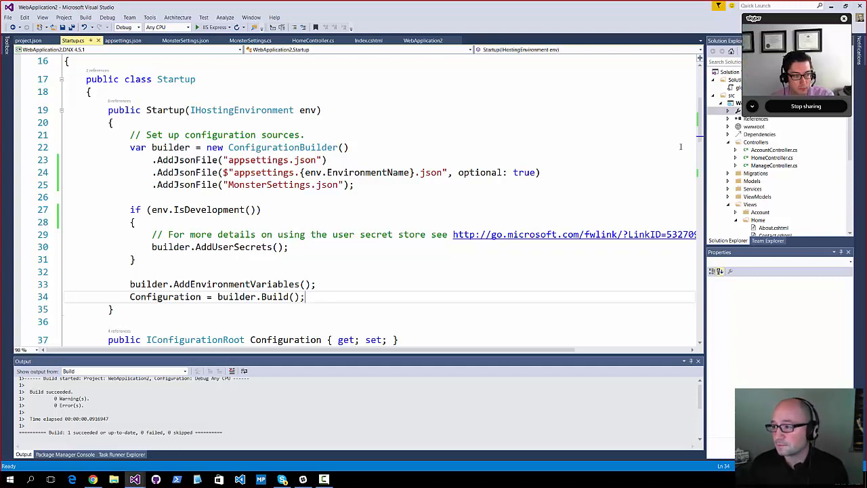
right_click(738, 103)
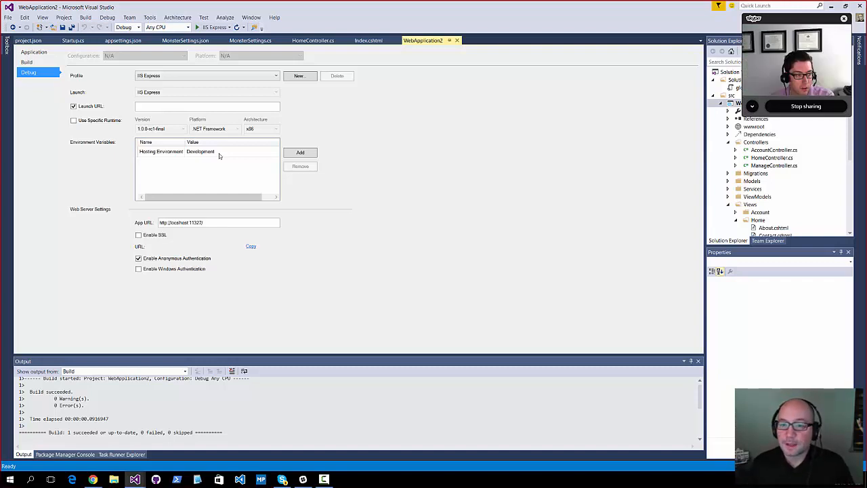
mouse_move(458, 41)
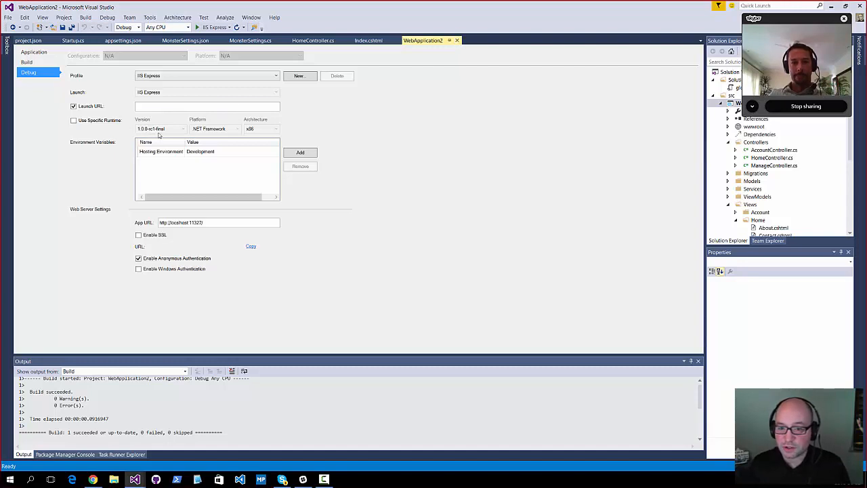
mouse_move(161, 134)
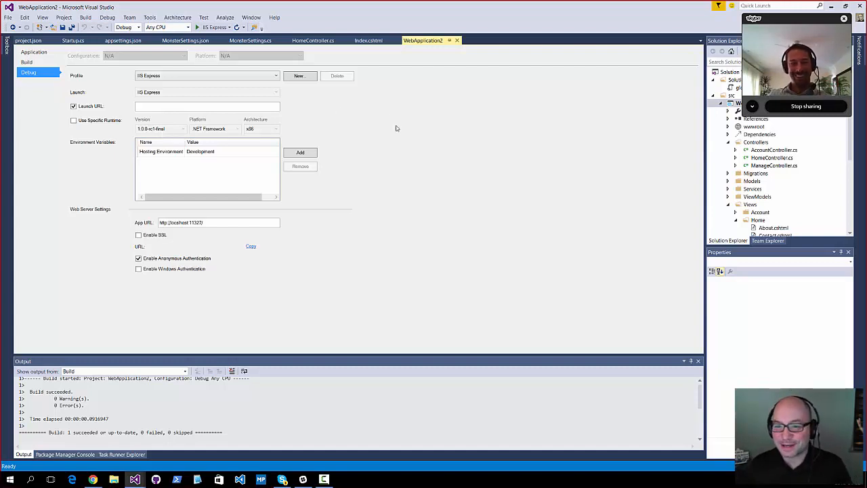
mouse_move(404, 141)
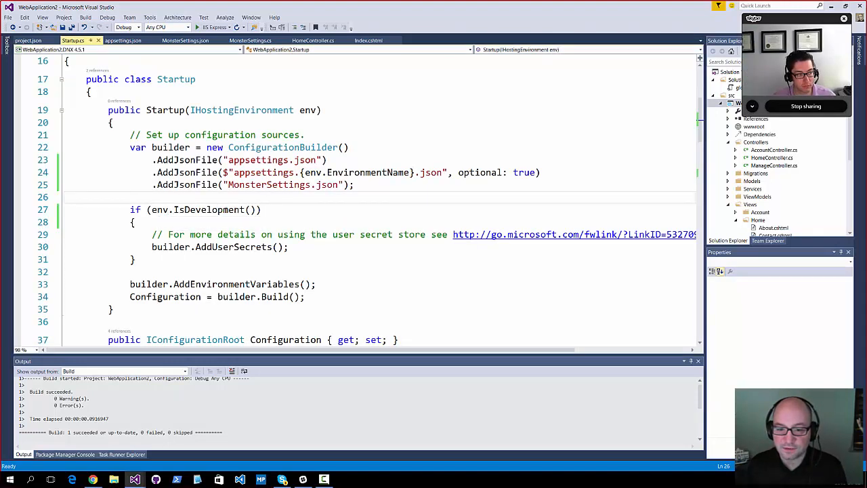
double_click(209, 208)
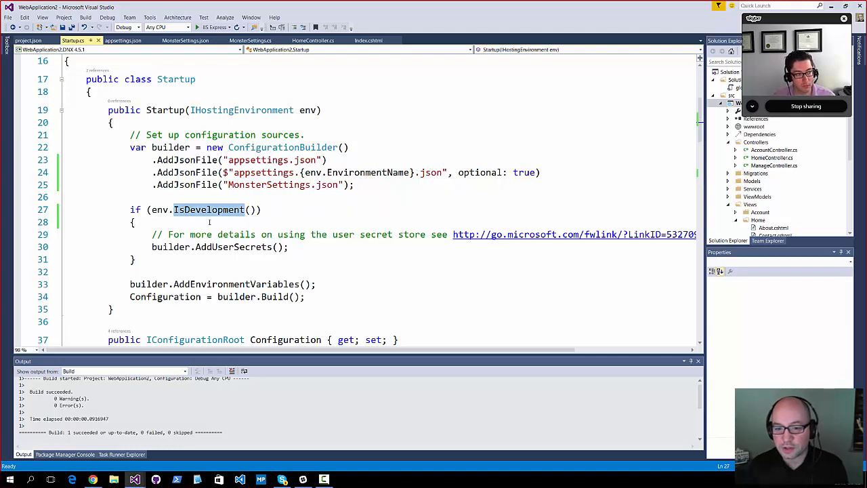
text(IsE)
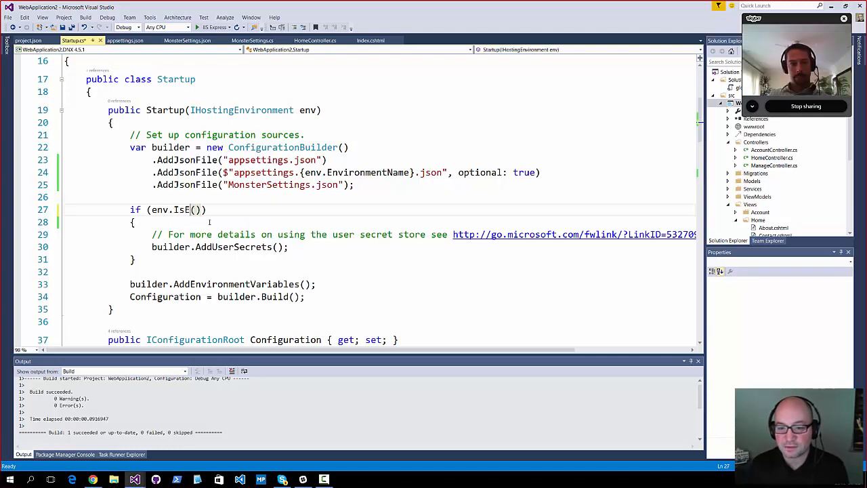
text(nvironment)
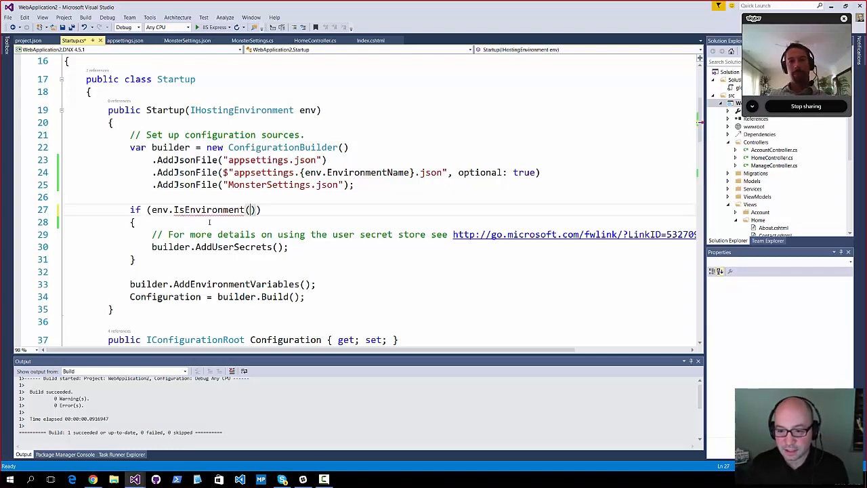
text(MyS")
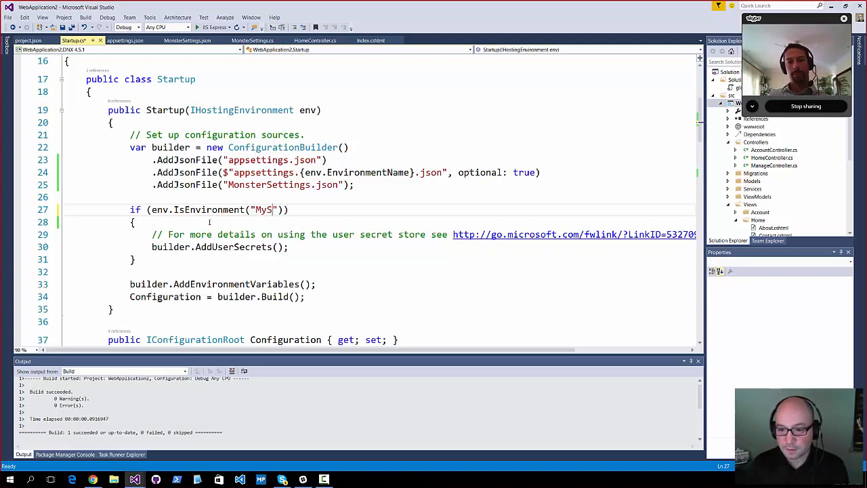
text(erver)
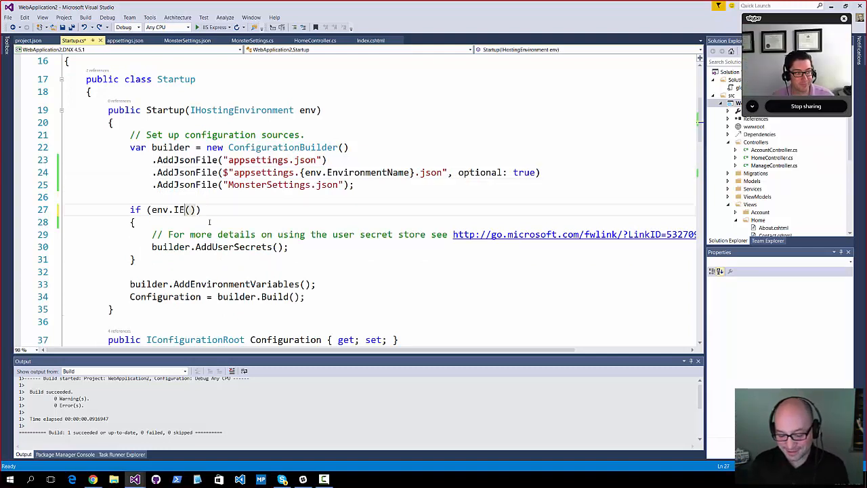
text(sDevelopment)
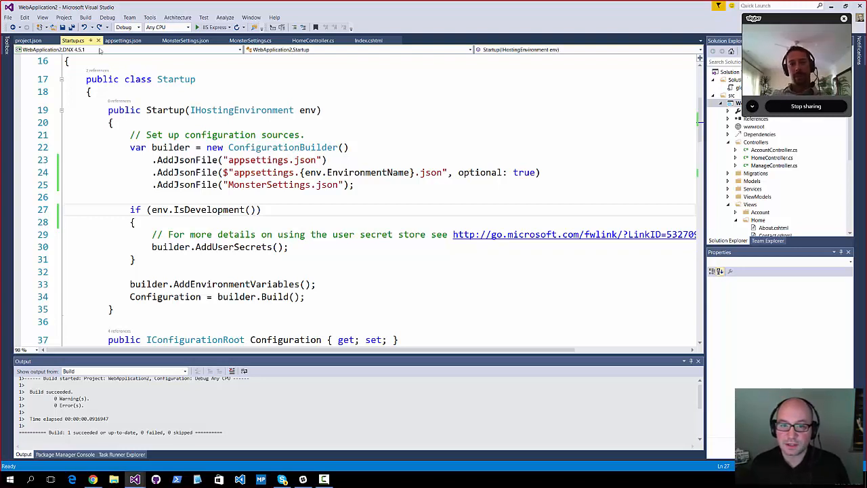
Step: Show appsettings.json with its DefaultConnection string and Verbose logging level
click(122, 41)
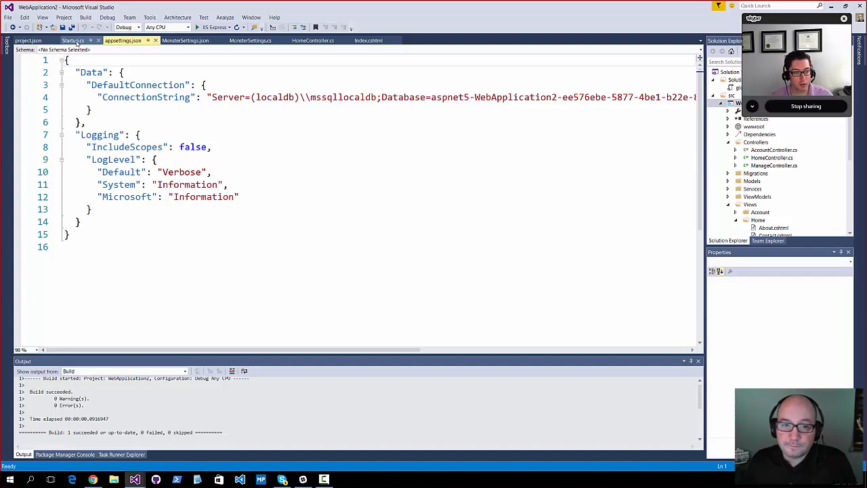
Step: Bring the unchanged Startup.cs configuration code back into view
click(73, 41)
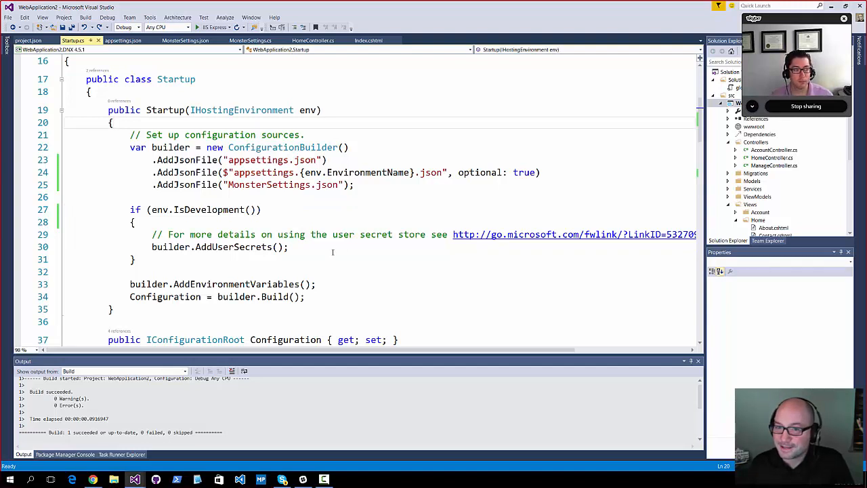
mouse_move(298, 249)
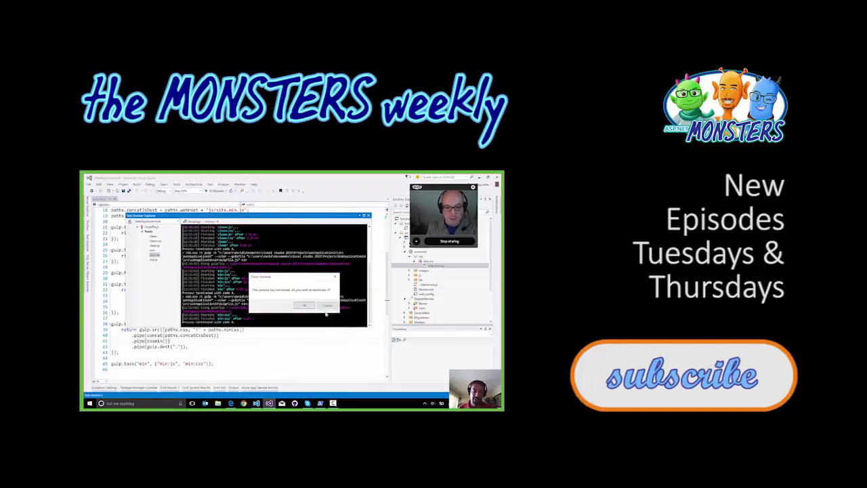
click(303, 305)
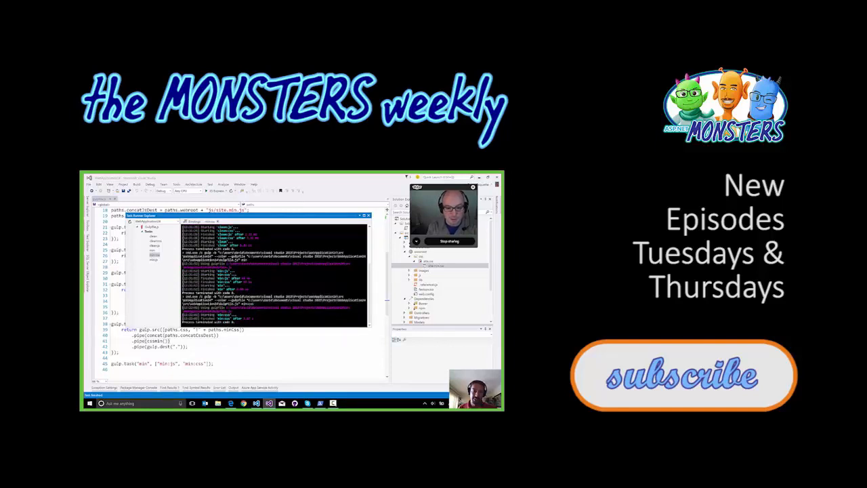